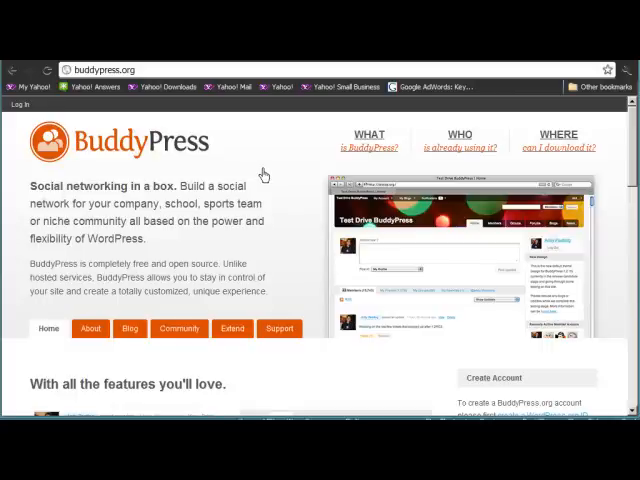
mouse_move(280, 144)
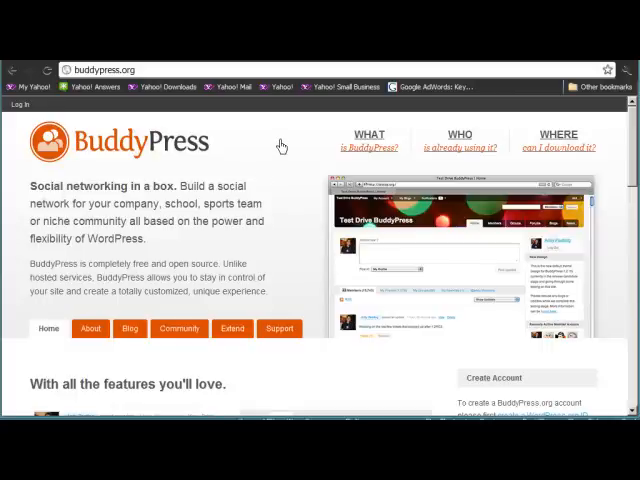
- Download the BuddyPress manual zip package from the BuddyPress.org download page
click(110, 68)
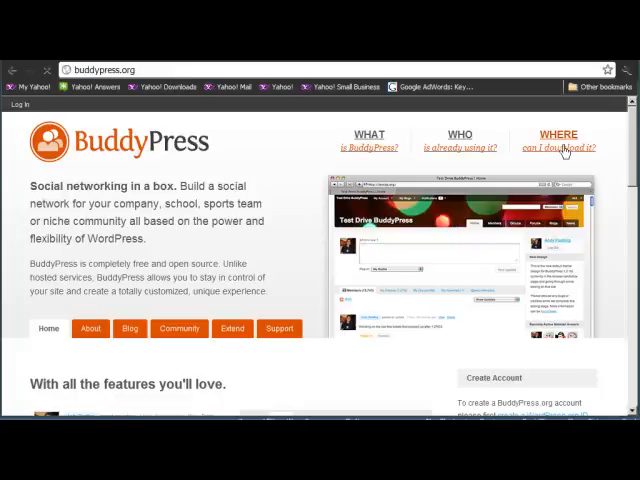
click(558, 148)
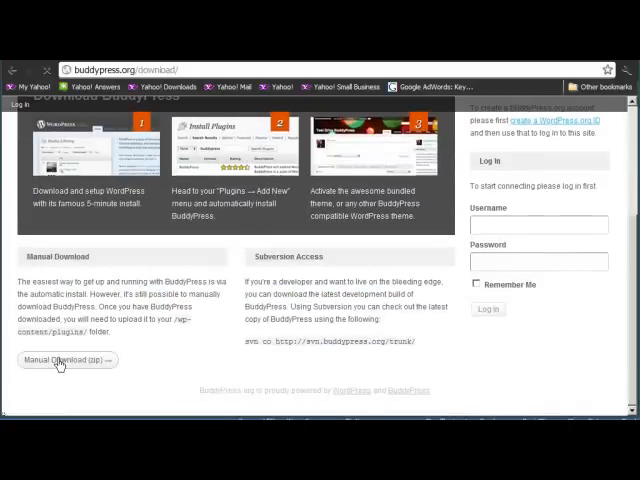
click(66, 360)
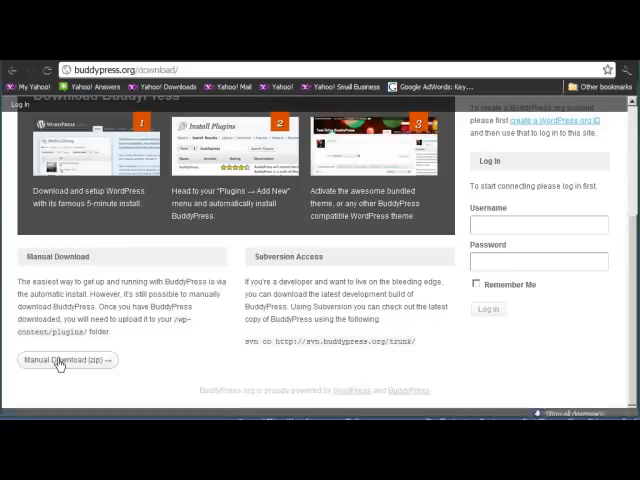
click(64, 360)
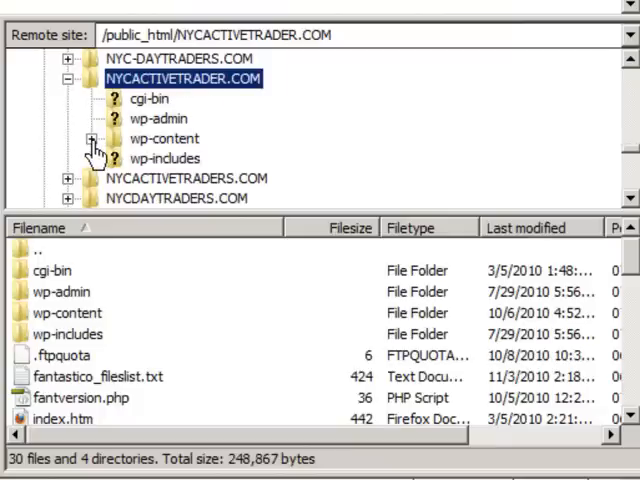
- Upload buddypress to wp-content/plugins and the bp-default theme to wp-content/themes
click(88, 138)
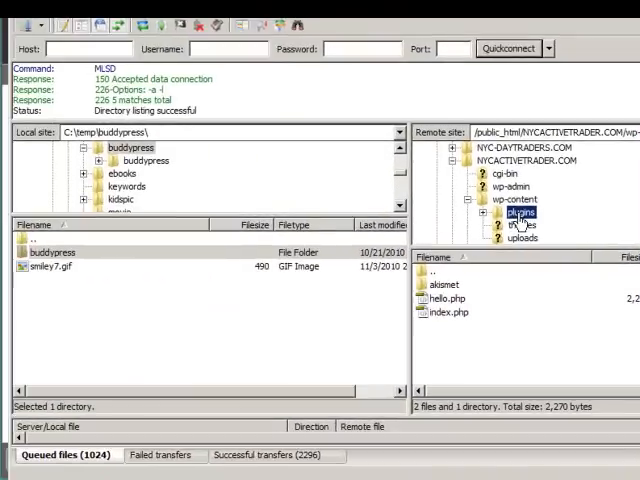
click(52, 252)
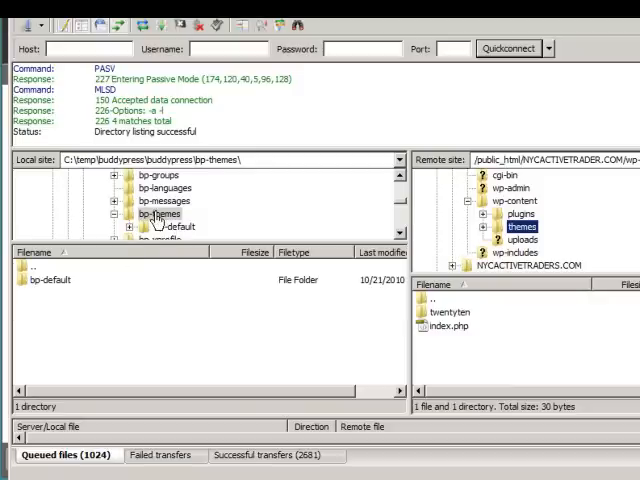
right_click(160, 214)
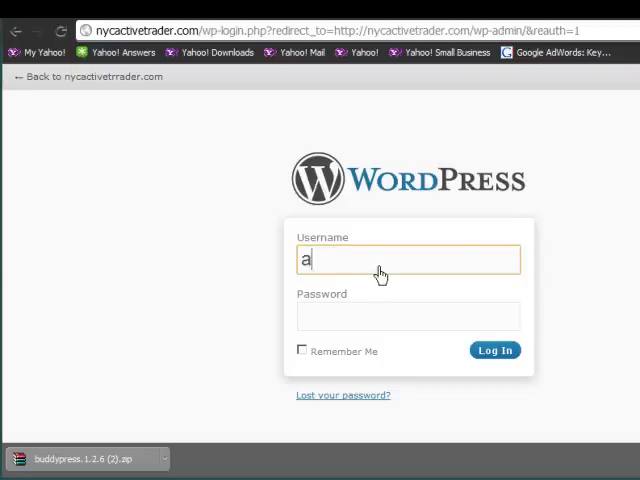
- Log in to the nycactivetrader.com admin dashboard with the admin credentials
text(dmin)
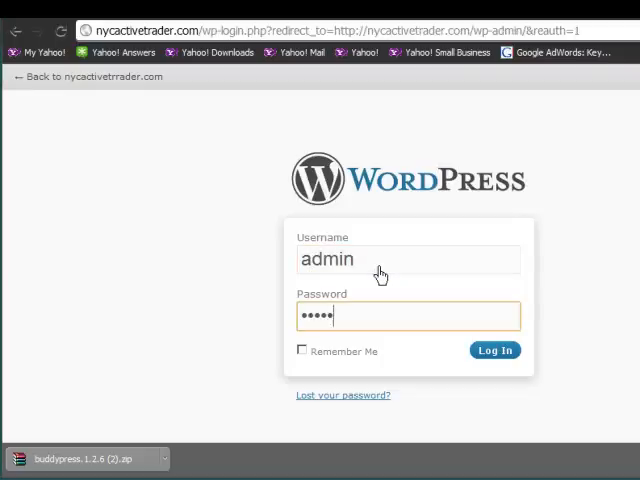
key(BackSpace)
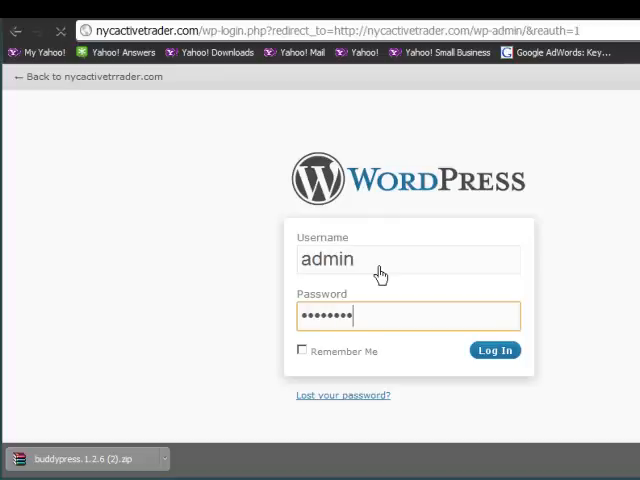
mouse_move(204, 138)
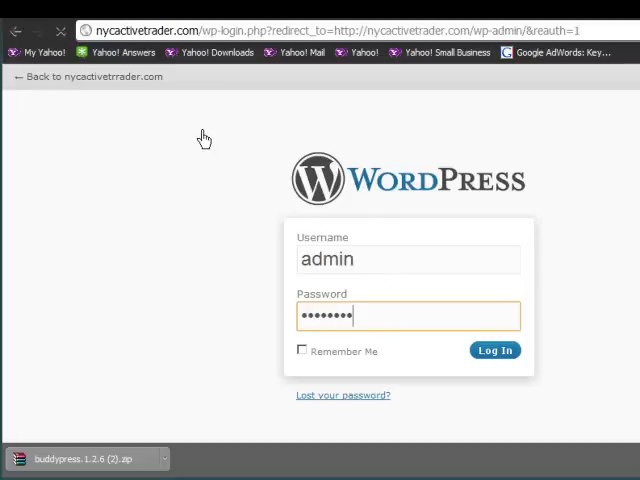
click(494, 350)
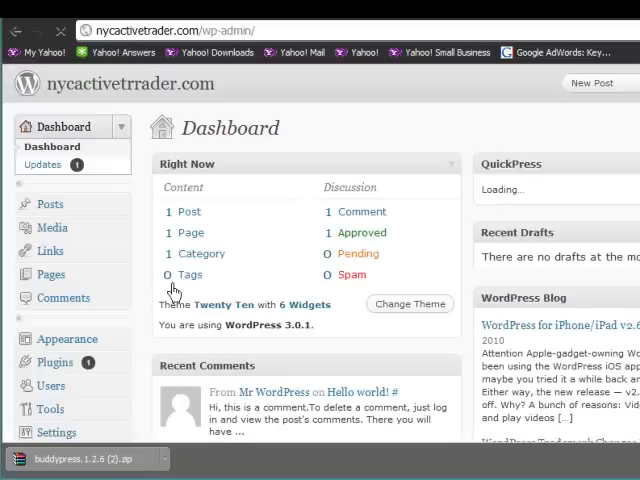
- Save a custom /%postname%/ permalink structure under Settings > Permalinks
scroll(down, 3)
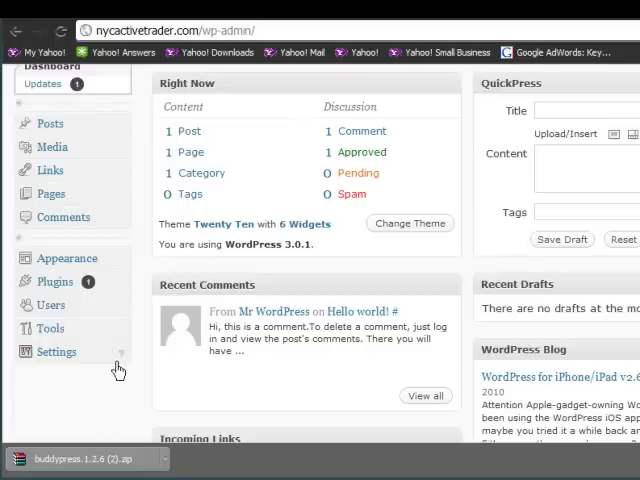
click(56, 352)
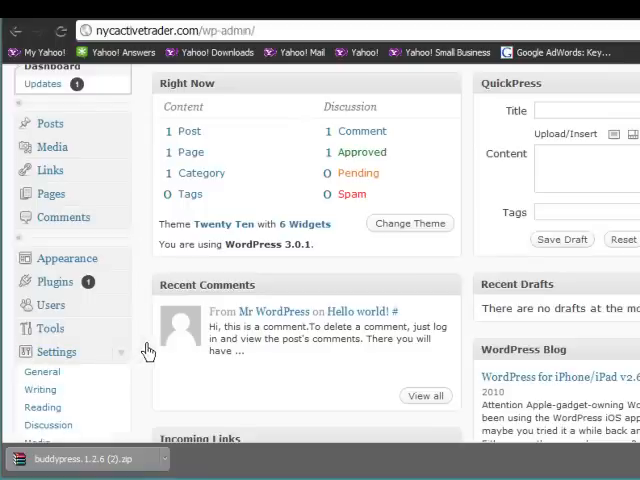
scroll(down, 3)
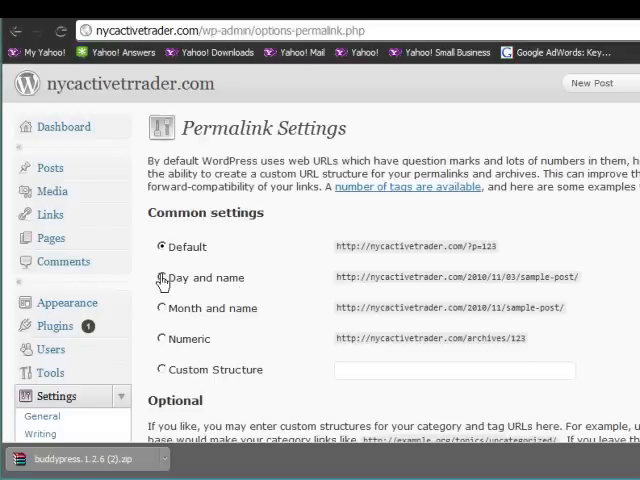
click(160, 368)
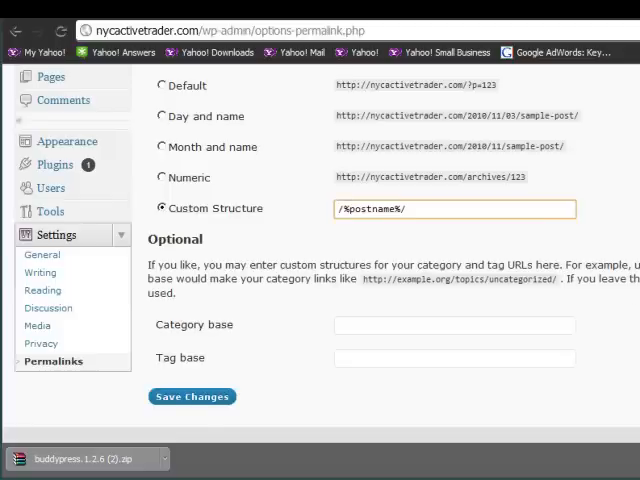
click(192, 396)
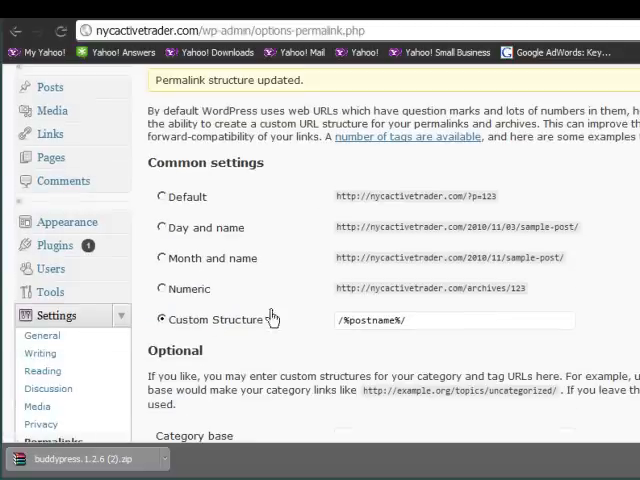
- Activate the BuddyPress plugin from the installed plugins list
click(56, 244)
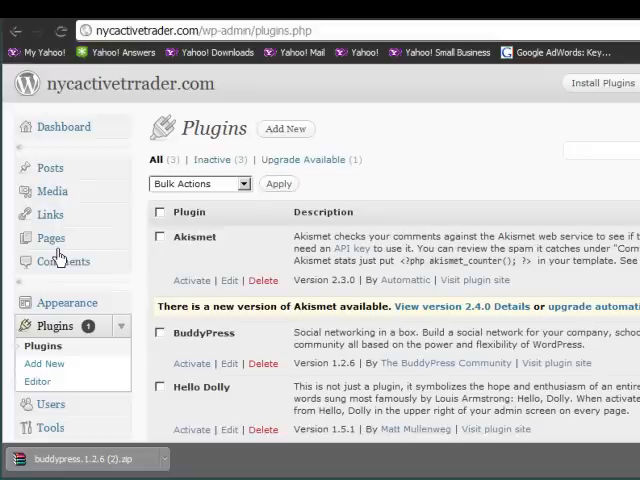
scroll(down, 3)
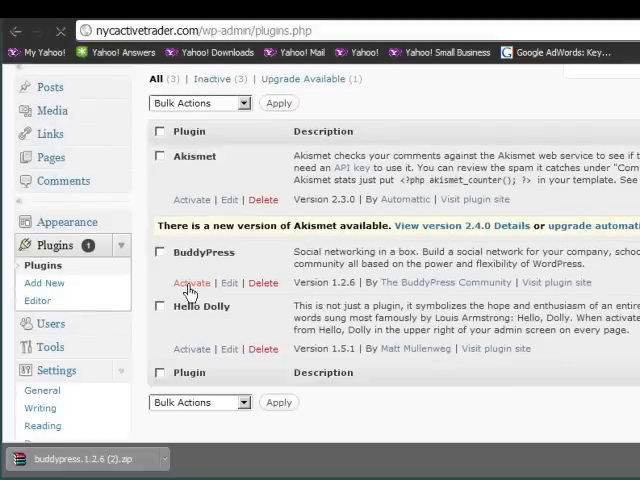
click(192, 282)
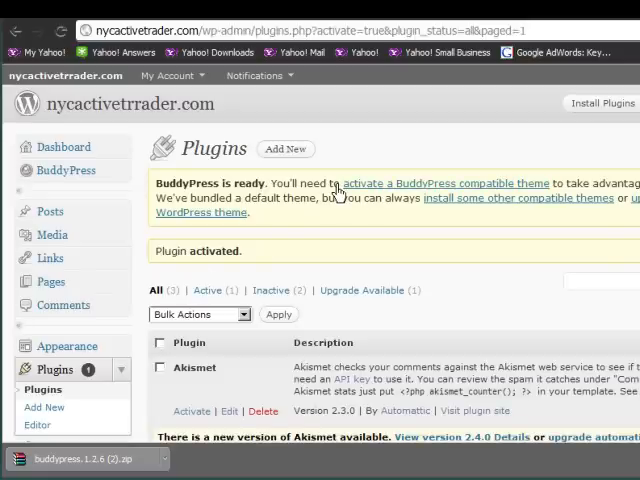
scroll(down, 3)
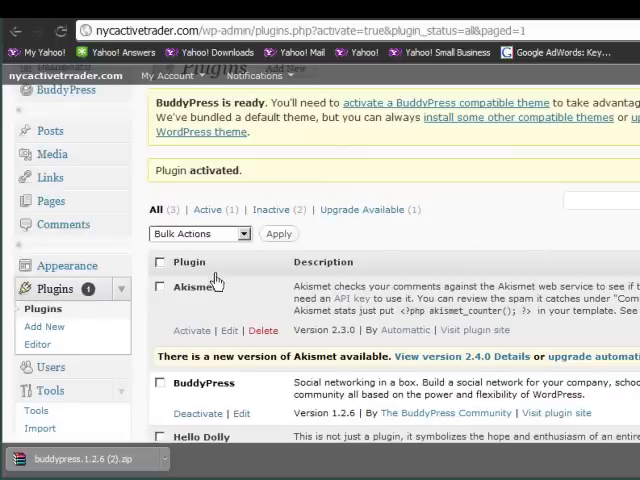
mouse_move(68, 278)
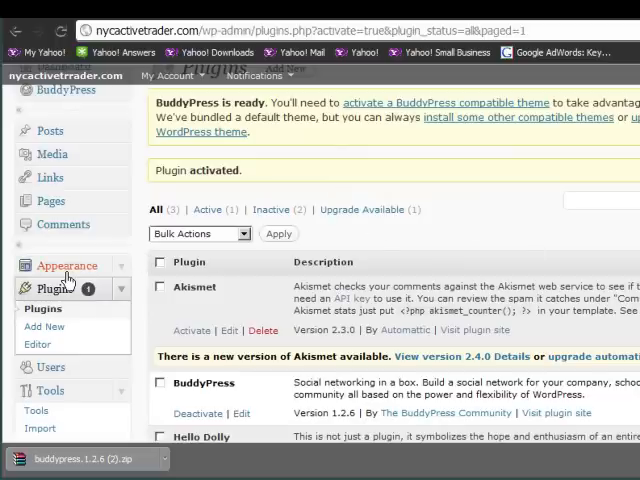
- Activate the BuddyPress Default theme under Appearance > Themes
click(68, 264)
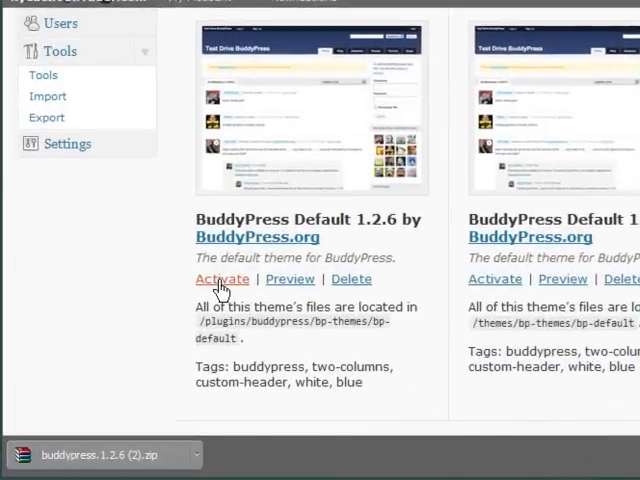
click(222, 280)
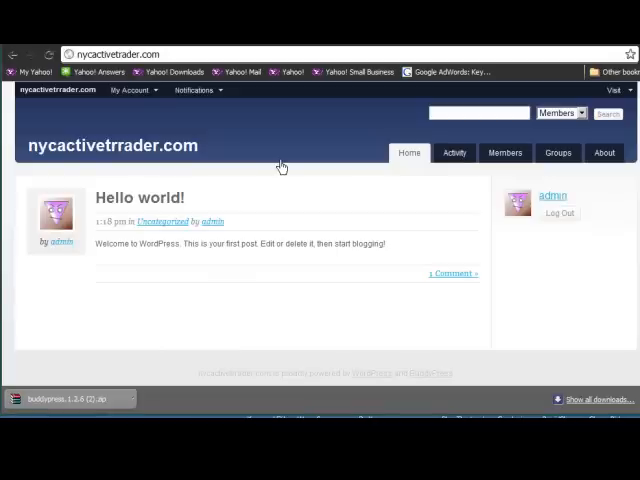
mouse_move(610, 162)
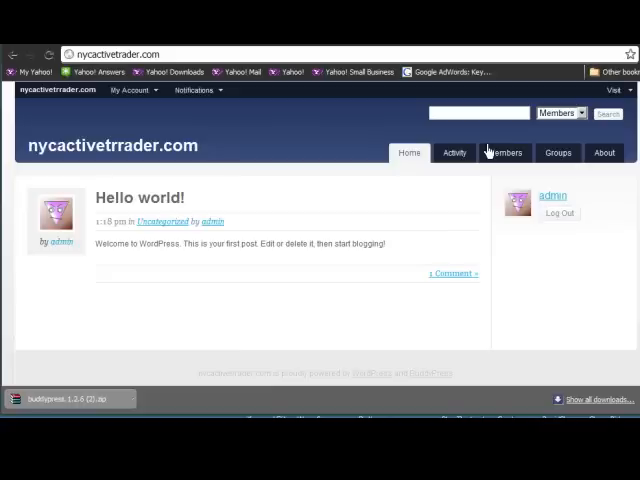
mouse_move(516, 216)
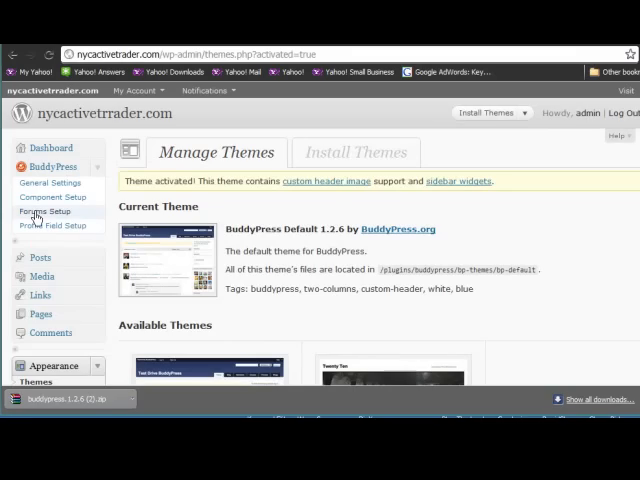
- Install a new bbPress forum installation via BuddyPress Forums Setup and complete it
click(46, 212)
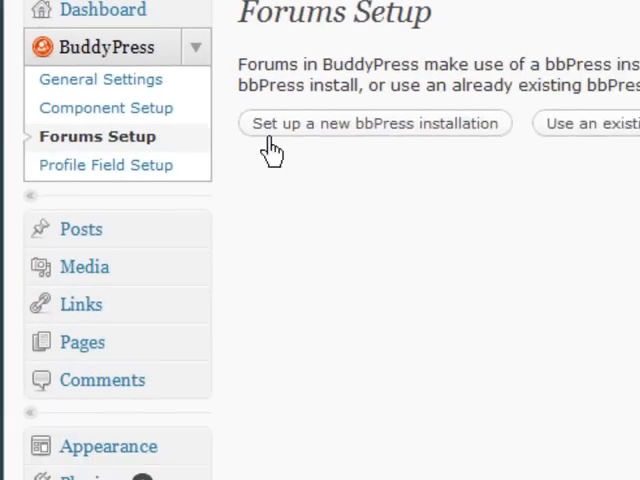
click(372, 122)
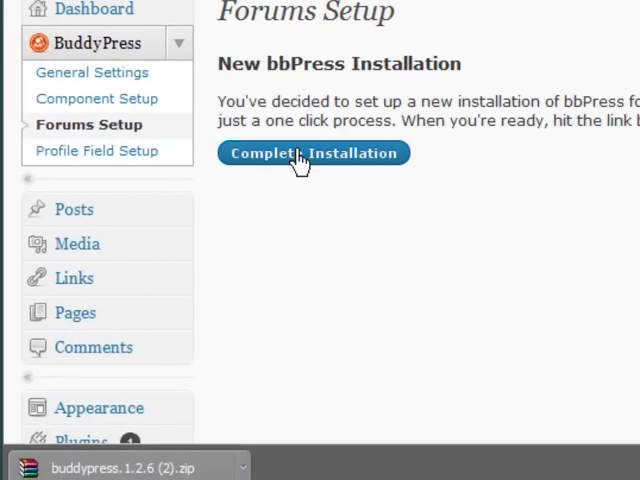
click(314, 152)
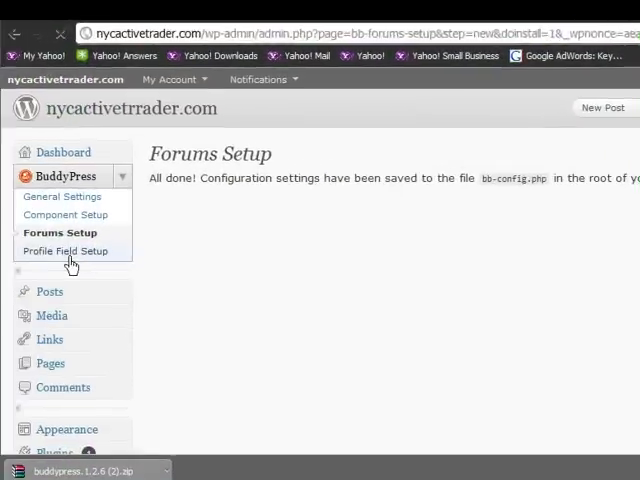
click(64, 252)
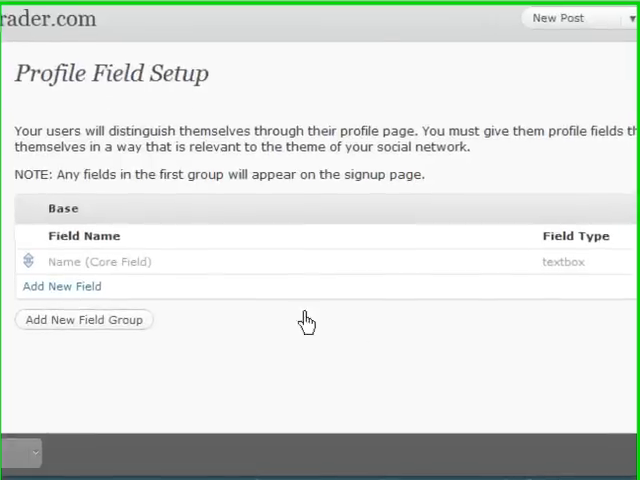
- Add a new text profile field titled Country to the base field group and save it
click(60, 286)
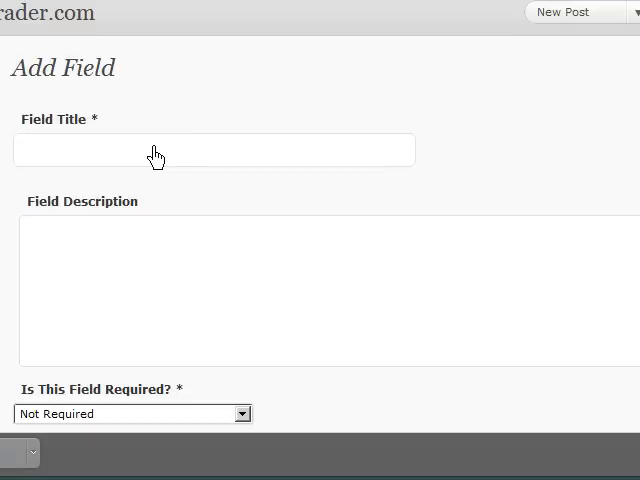
text(Telephone)
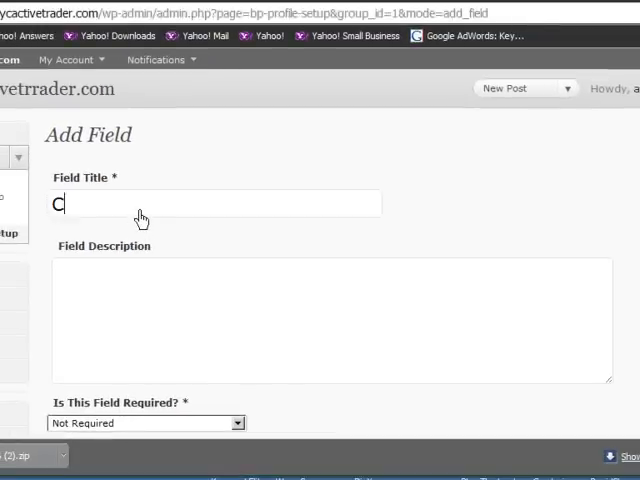
scroll(down, 3)
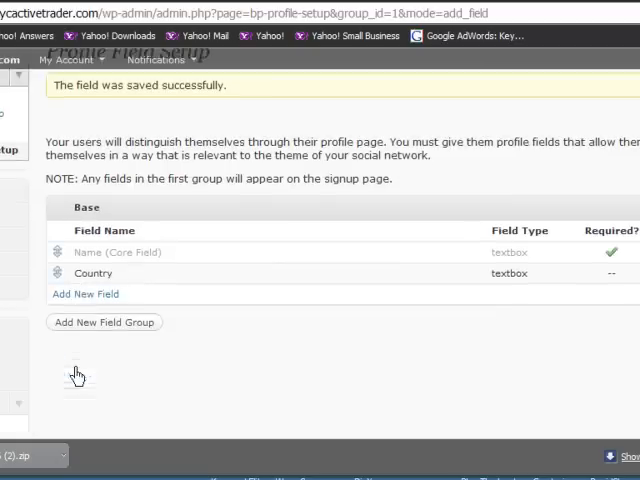
scroll(down, 3)
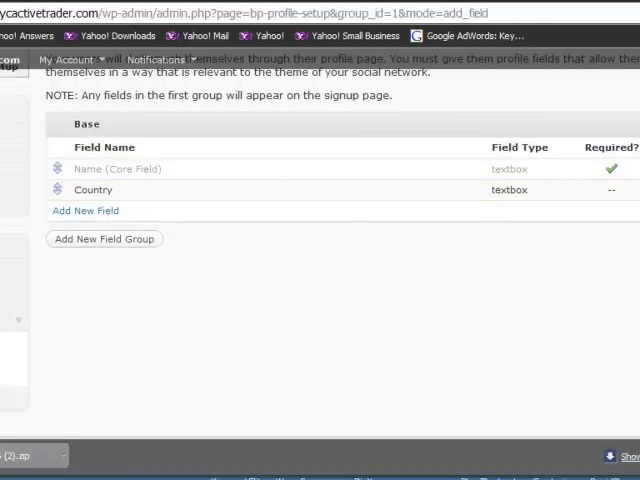
scroll(down, 3)
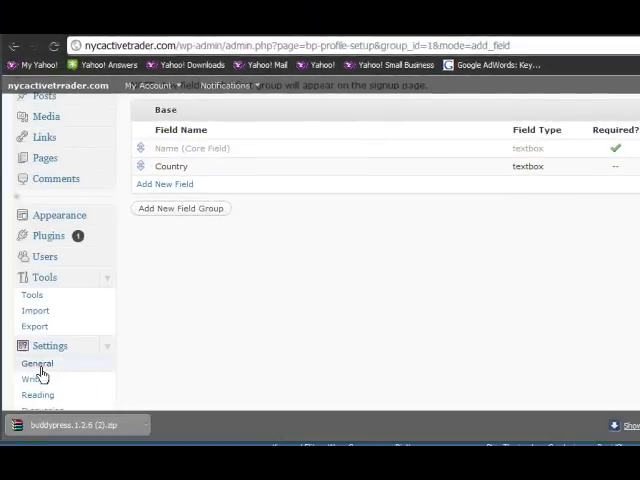
- Set the site title to NYC Active Trader with 'Anyone can register' enabled and save
click(38, 364)
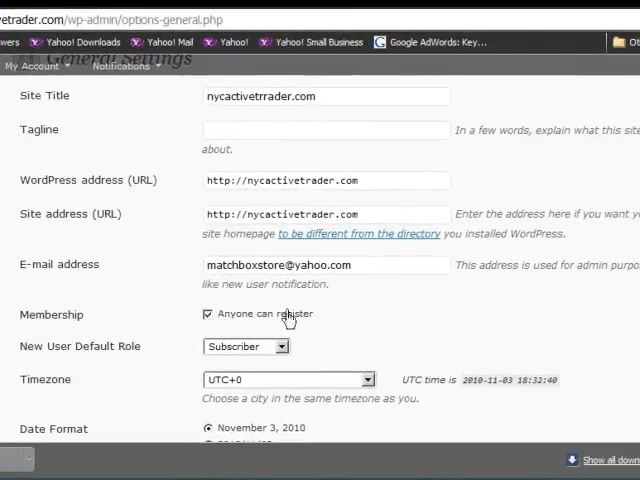
mouse_move(352, 328)
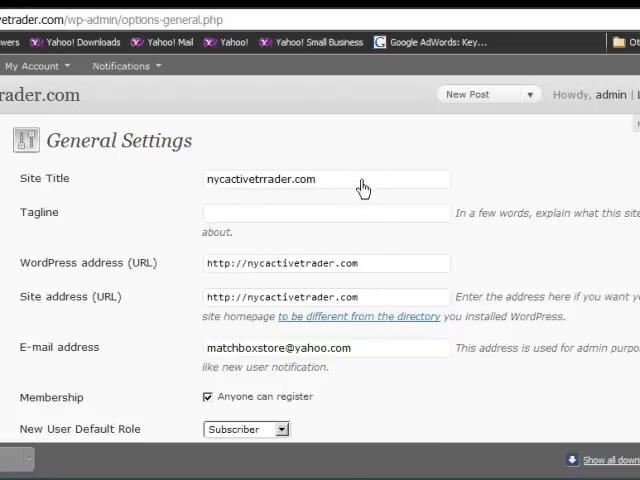
text(Nyc)
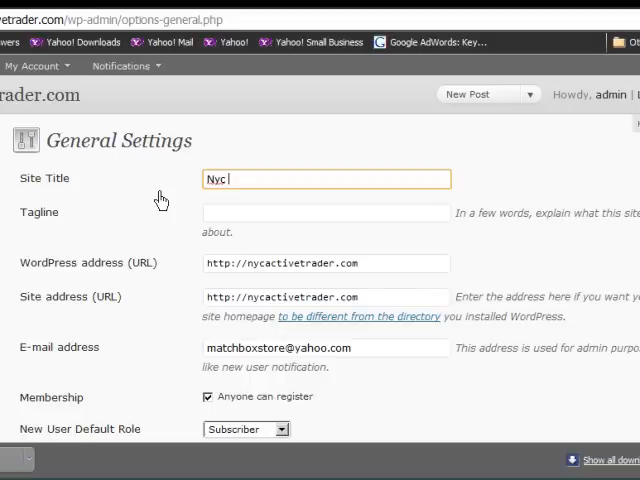
text(NYC A)
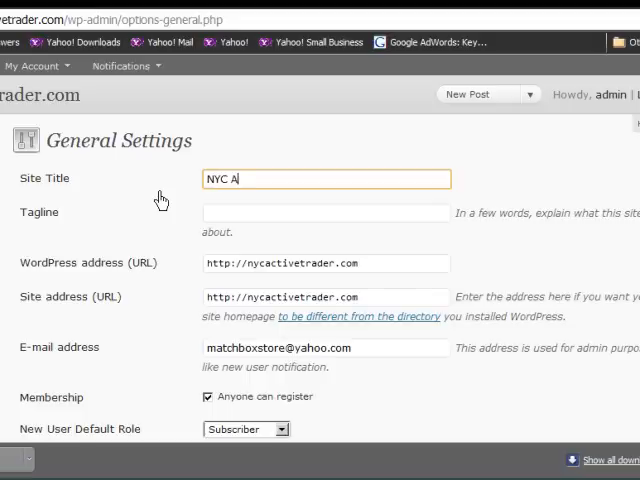
text(ctive Trad)
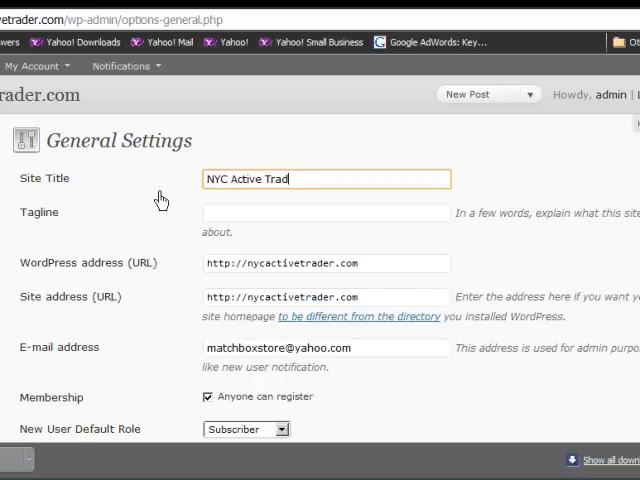
scroll(down, 3)
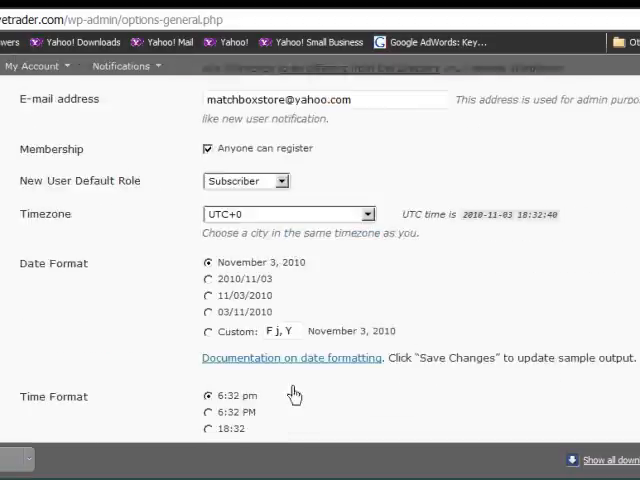
scroll(down, 3)
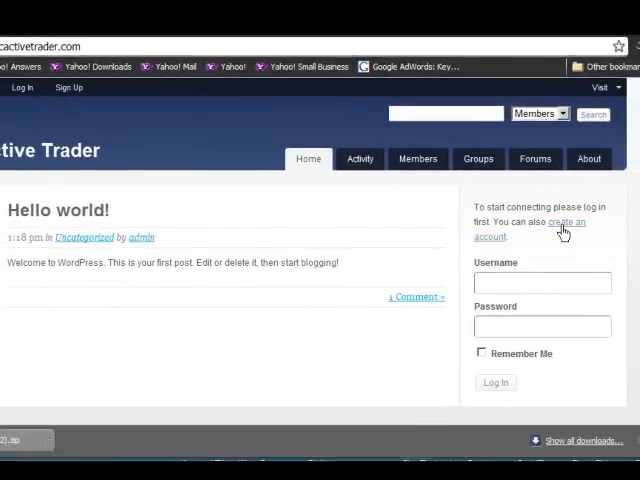
- Start a new account with username test, a match@ email and password 'password'
click(564, 222)
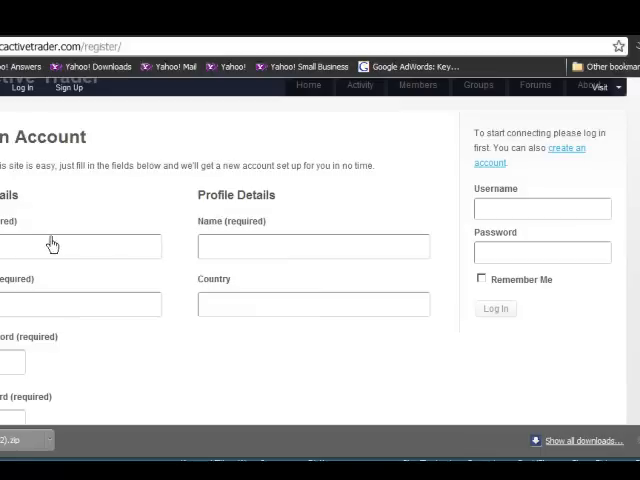
text(test1)
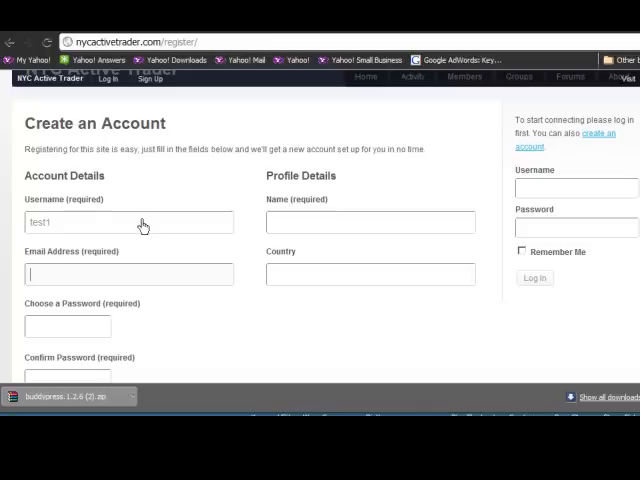
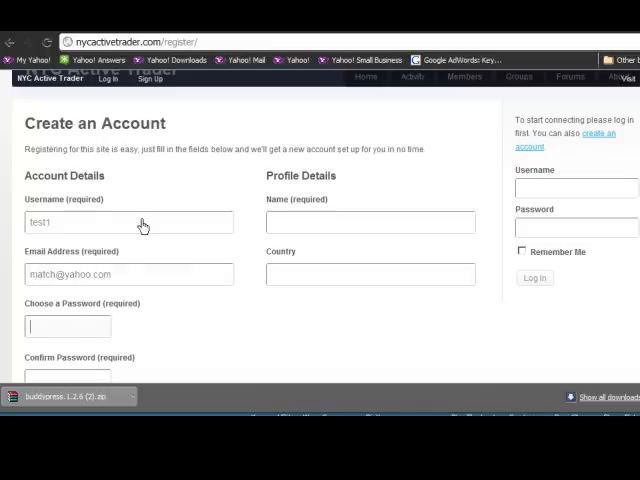
text(password)
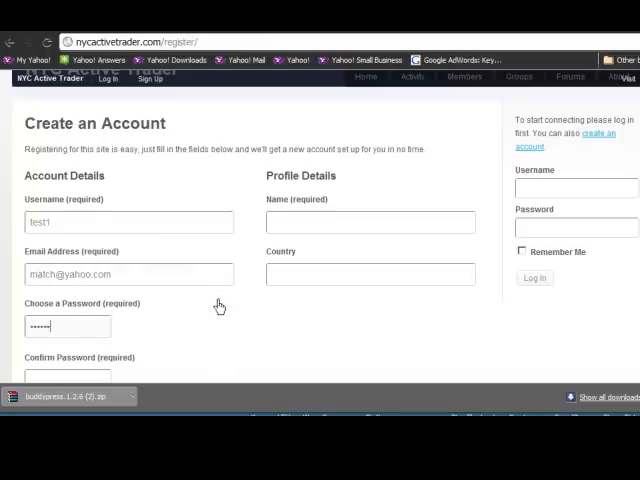
scroll(down, 3)
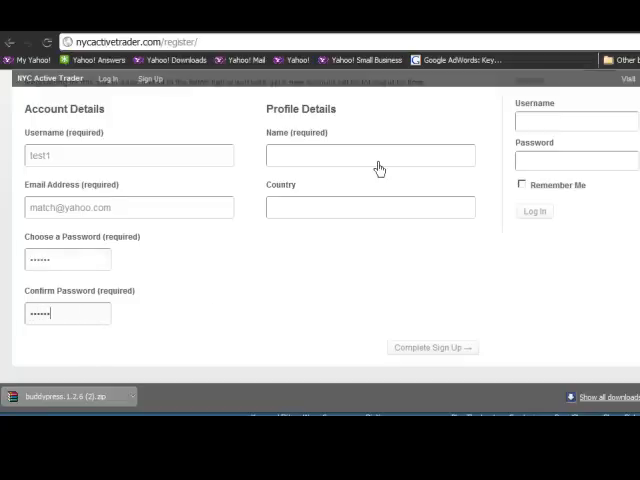
- Fill name test and Country us, then complete the sign-up
text(test)
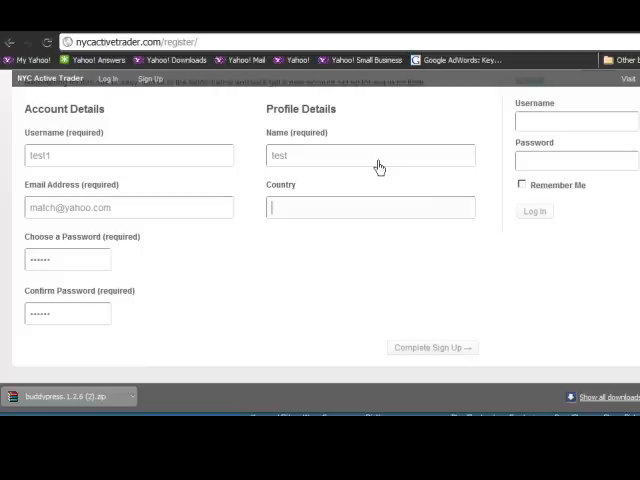
click(324, 208)
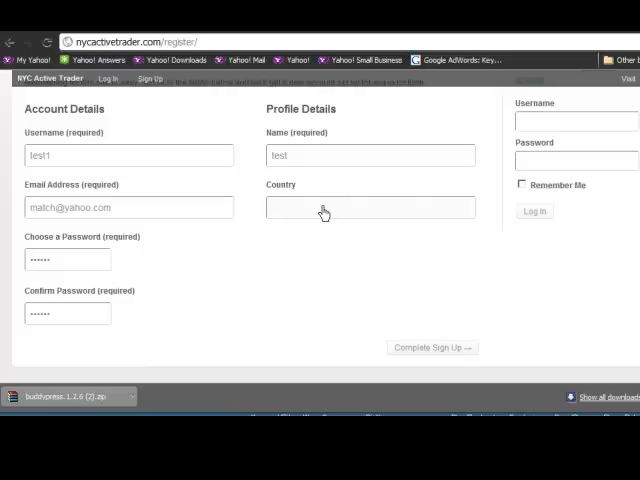
text(usa)
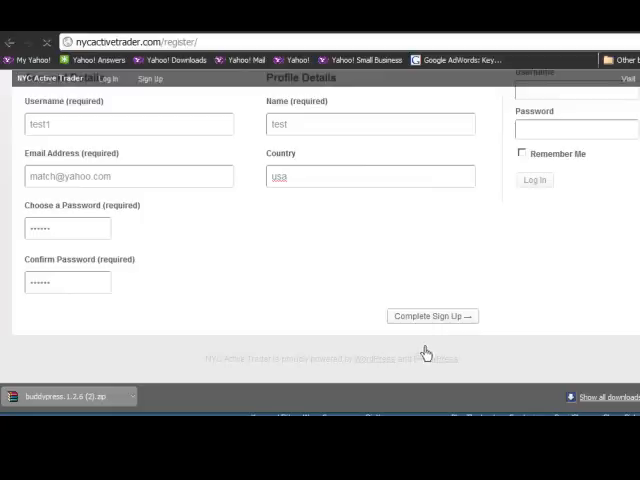
click(432, 316)
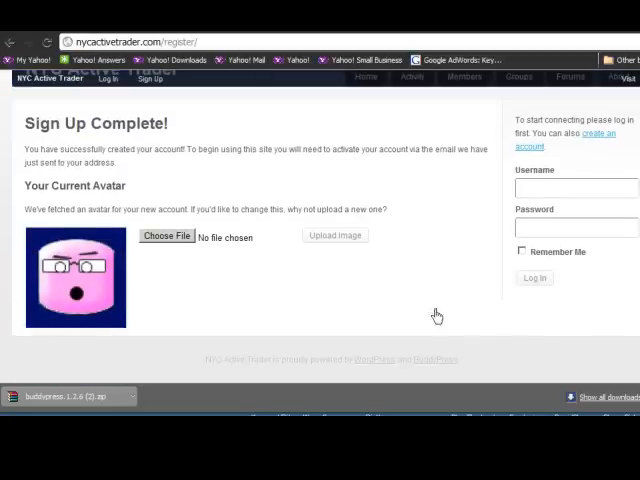